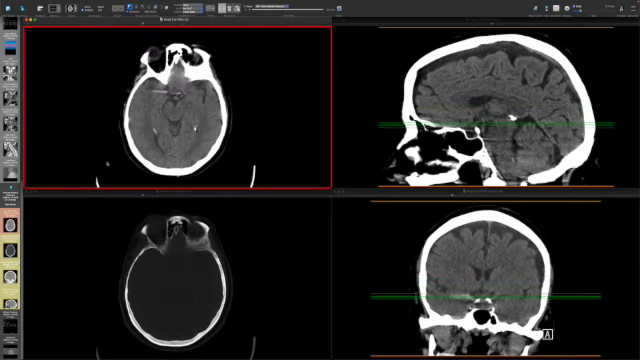
scroll("down", 3)
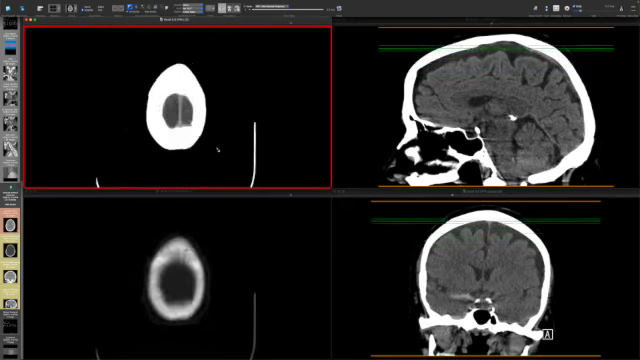
scroll("down", 3)
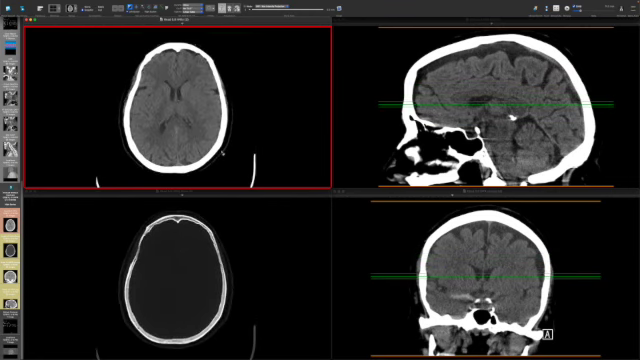
scroll("down", 3)
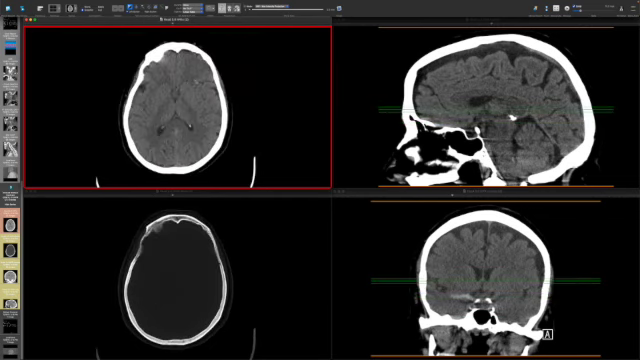
scroll("down", 3)
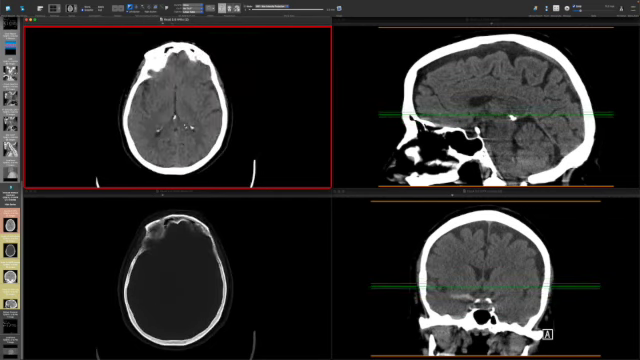
scroll("down", 3)
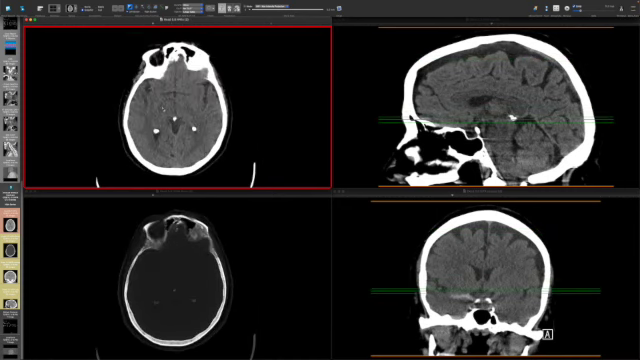
scroll("down", 3)
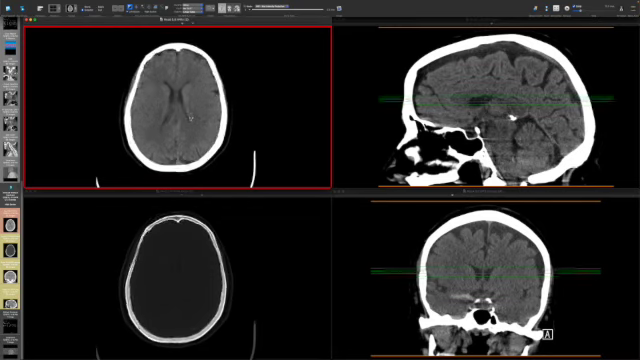
scroll("down", 3)
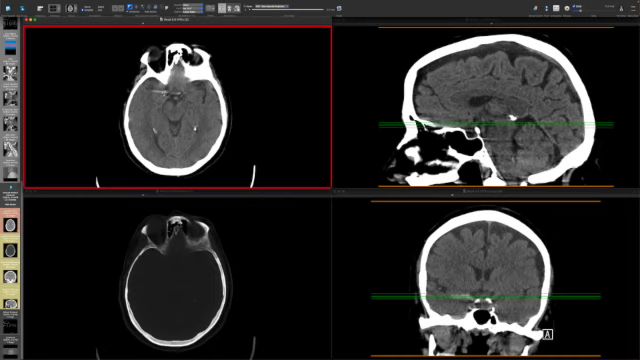
scroll("down", 3)
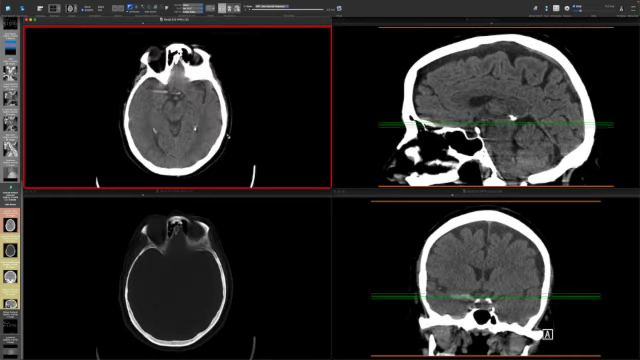
scroll("down", 3)
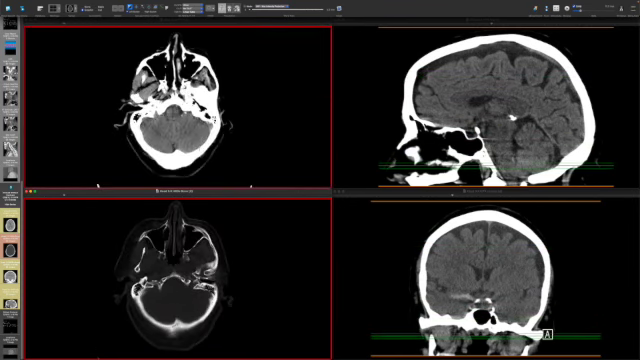
scroll("down", 3)
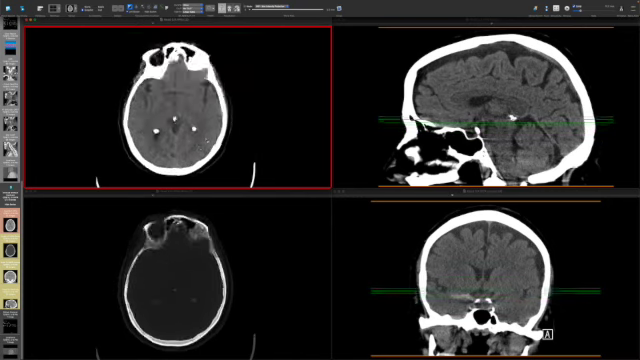
scroll("down", 3)
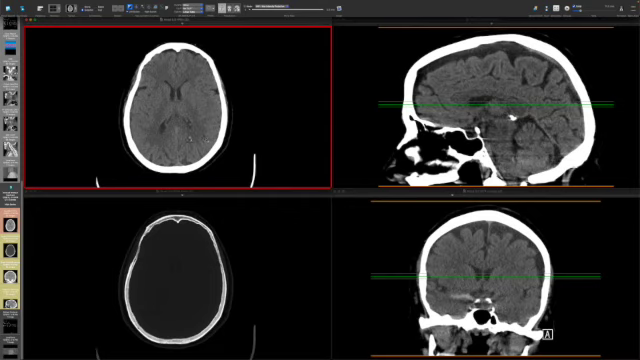